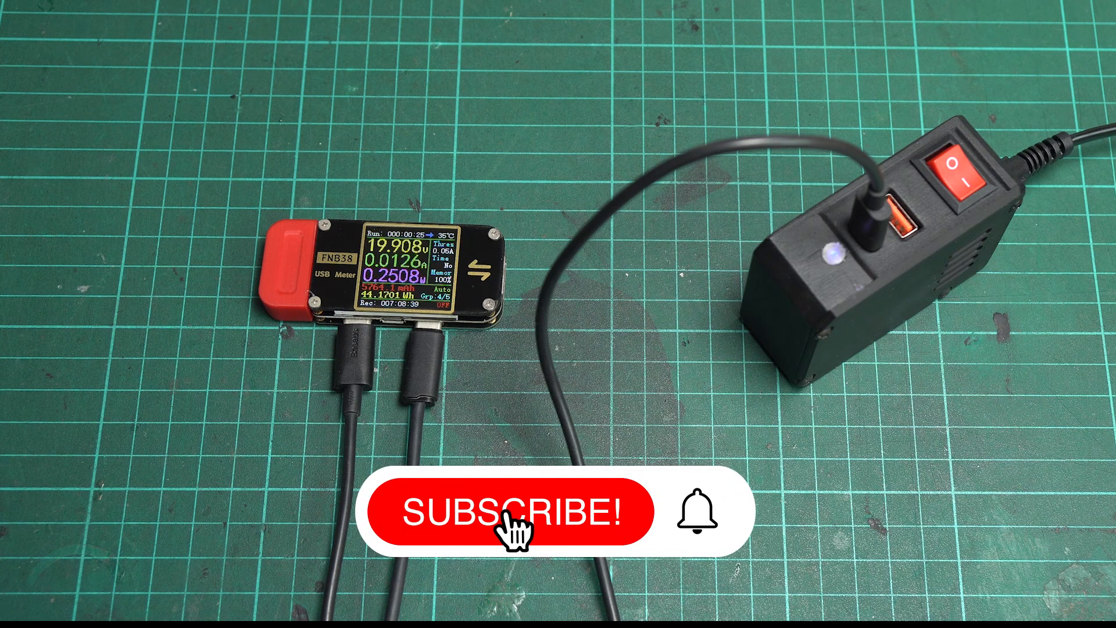
{"action": "left_click", "coordinate": [515, 528]}
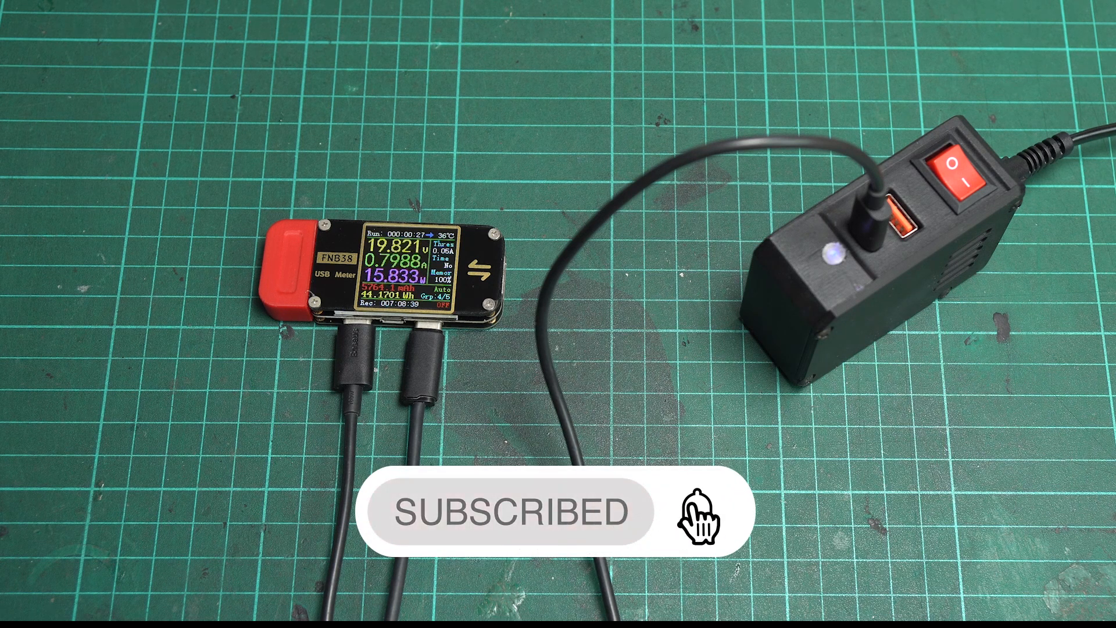